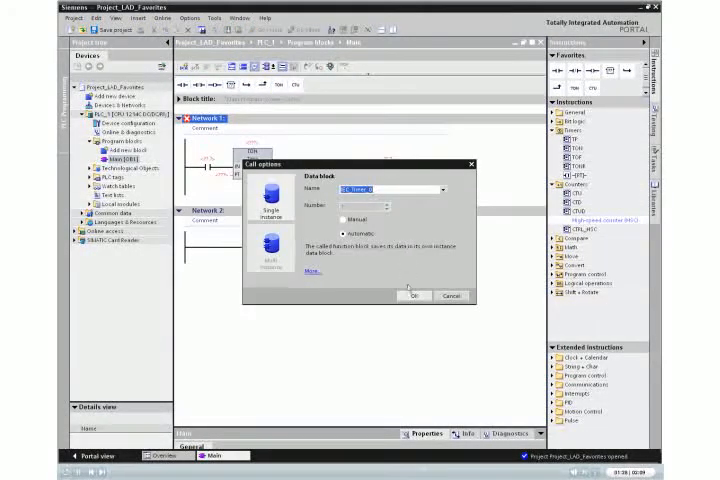
# Confirm the Call options dialogs so the TON timer and CTU counter each get a single-instance data block
pyautogui.click(414, 296)
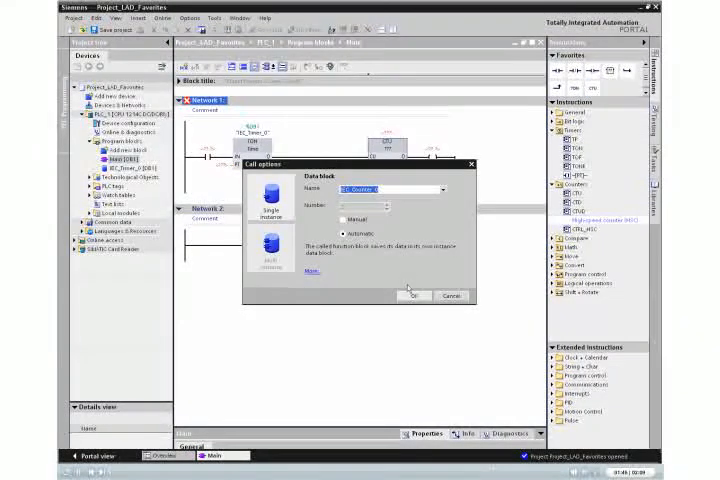
pyautogui.click(396, 296)
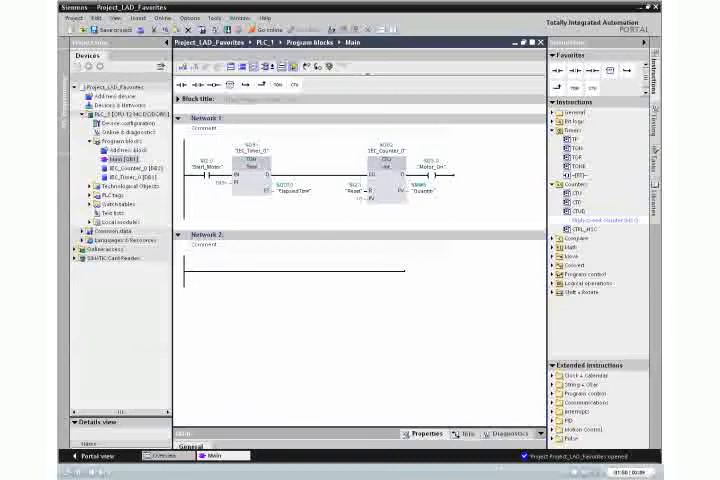